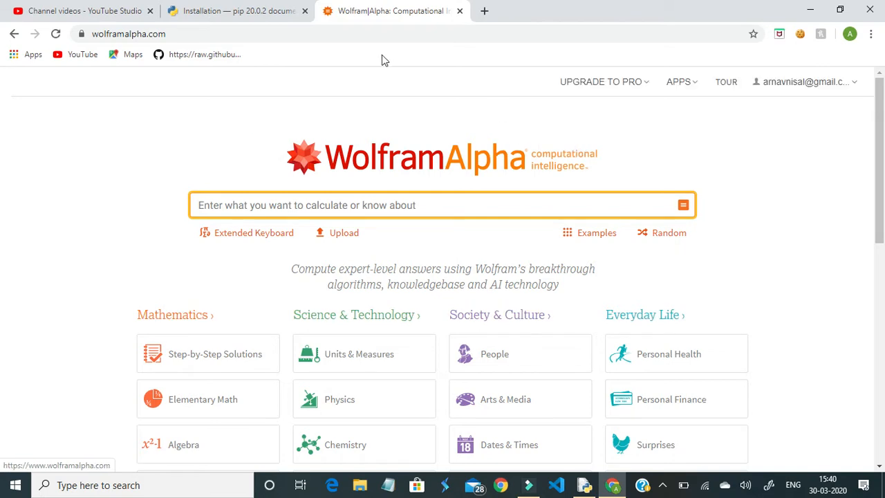
pyautogui.moveTo(844, 98)
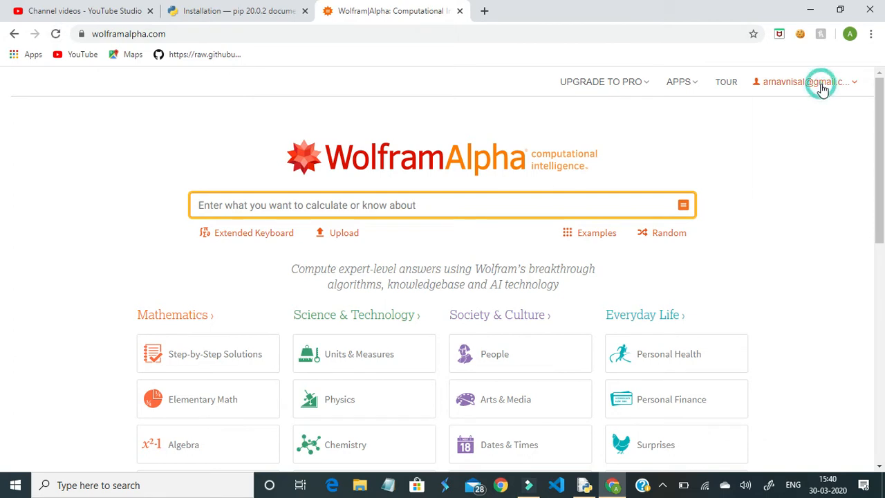
# Step: Open the account email dropdown at the top right of WolframAlpha
pyautogui.click(819, 82)
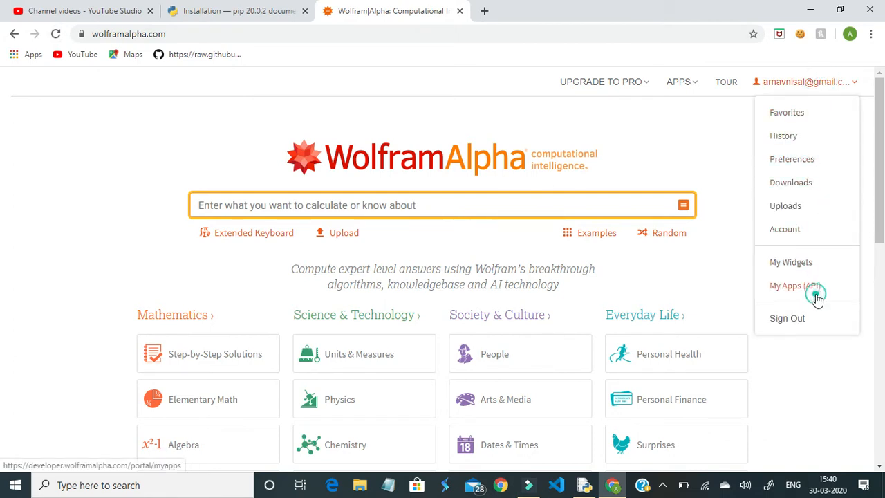
# Step: Go to My Apps (API) and scroll through the three existing apps
pyautogui.click(794, 285)
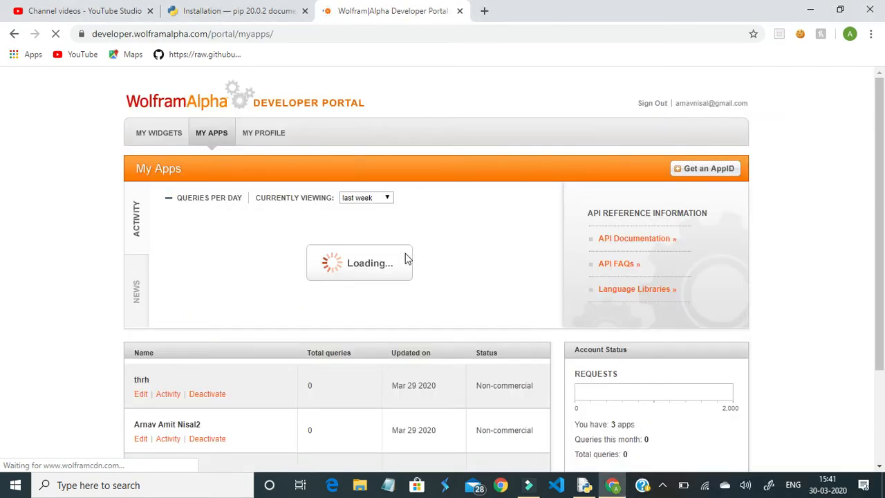
pyautogui.scroll(-3)
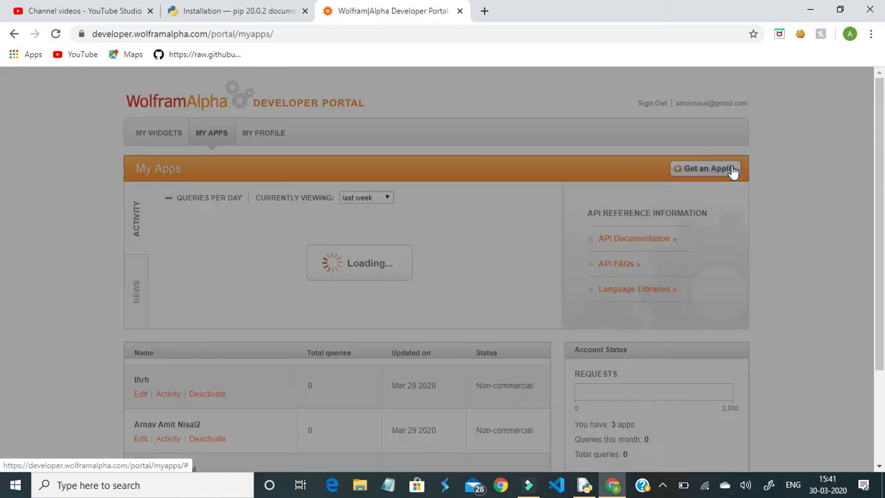
# Step: Request an AppID named 'Snxn' with description 'educational purpose'
pyautogui.click(704, 168)
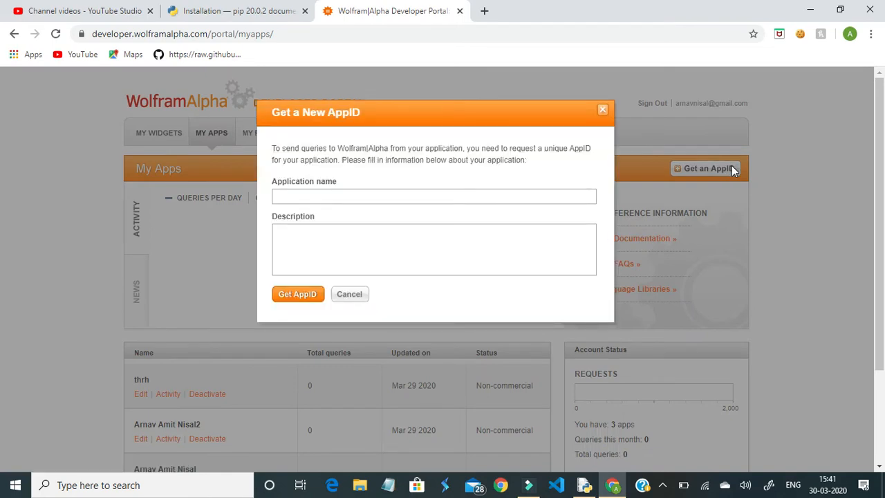
pyautogui.write('Snxn,')
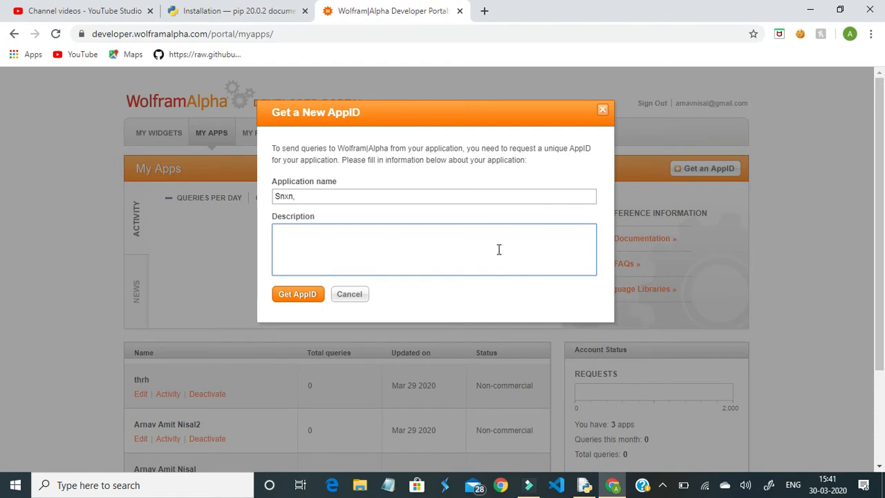
pyautogui.write('en')
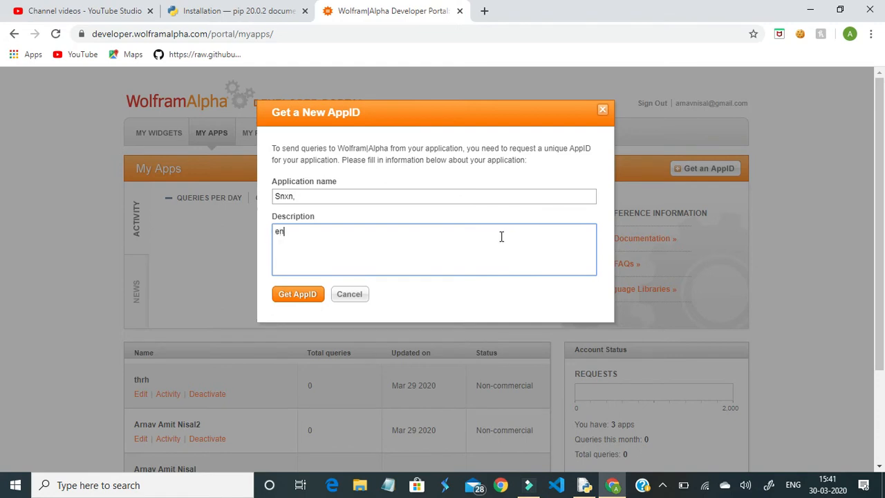
pyautogui.write('ducational py')
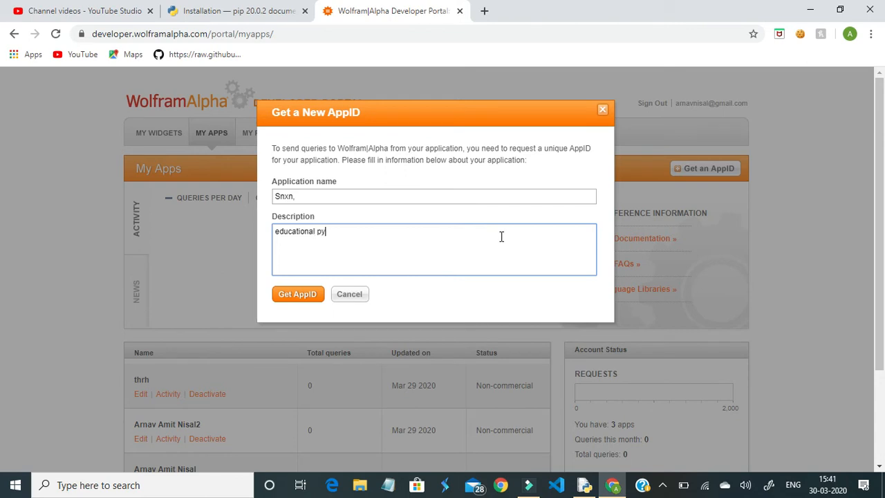
pyautogui.write('pur')
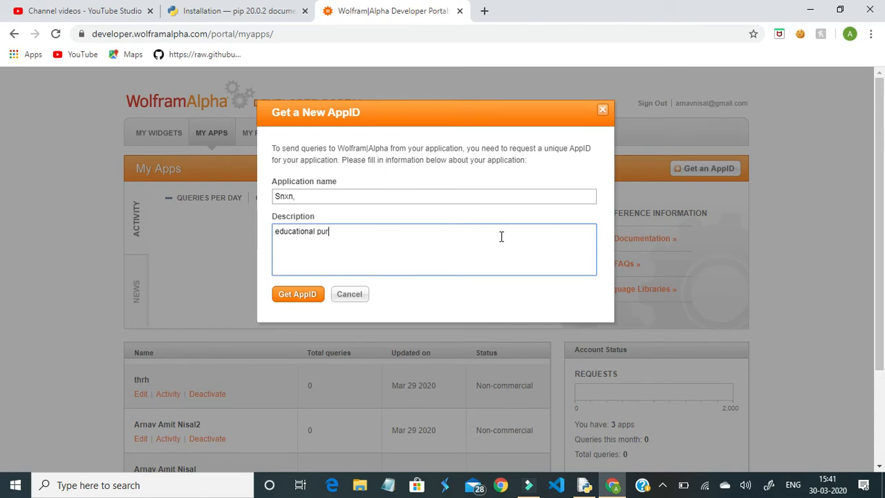
pyautogui.write('pose')
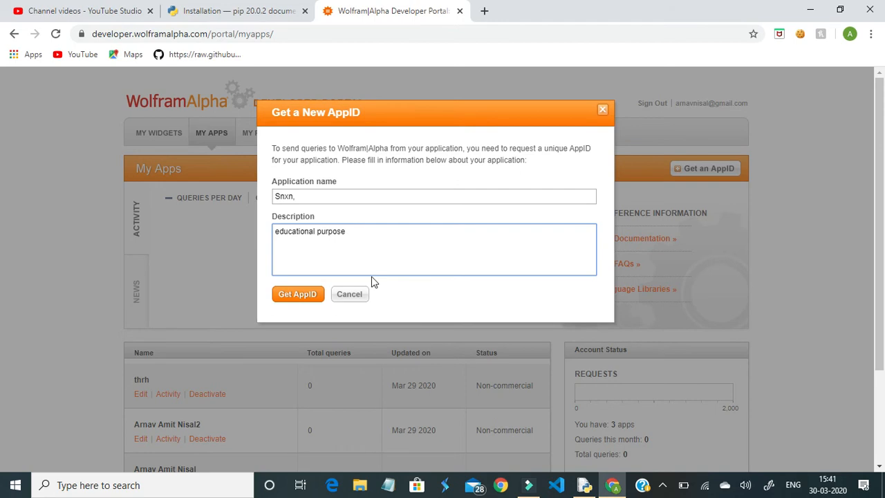
pyautogui.click(297, 294)
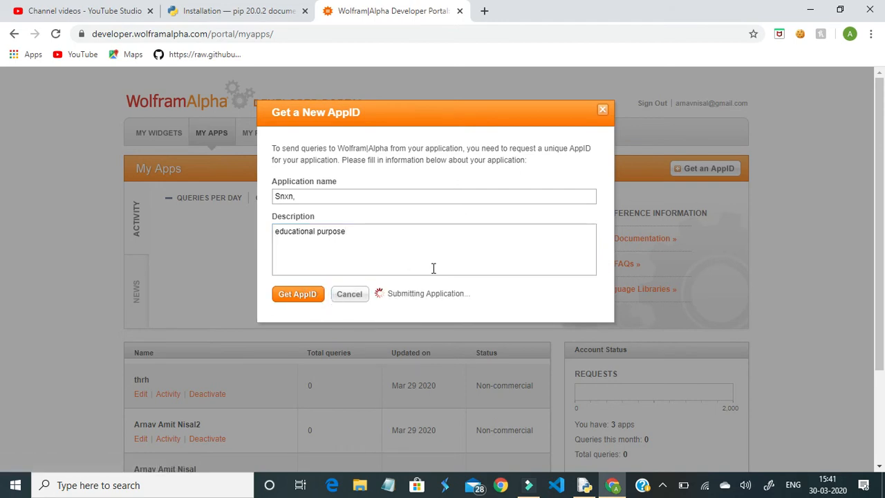
# Step: Dismiss the AppID created confirmation so Snxn tops the My Apps list
pyautogui.click(298, 293)
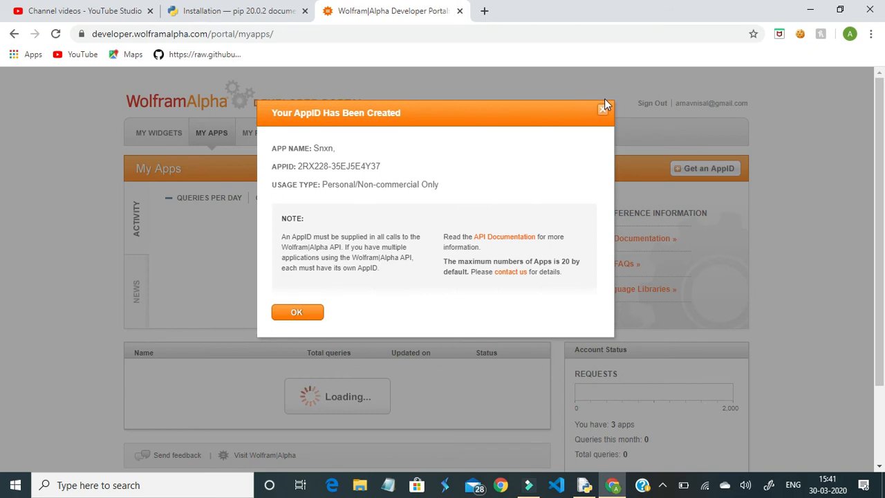
pyautogui.click(297, 312)
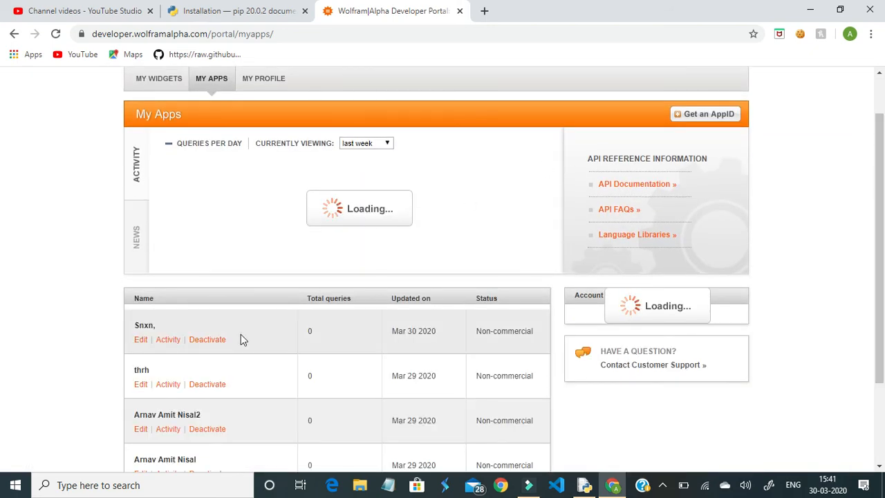
pyautogui.moveTo(141, 339)
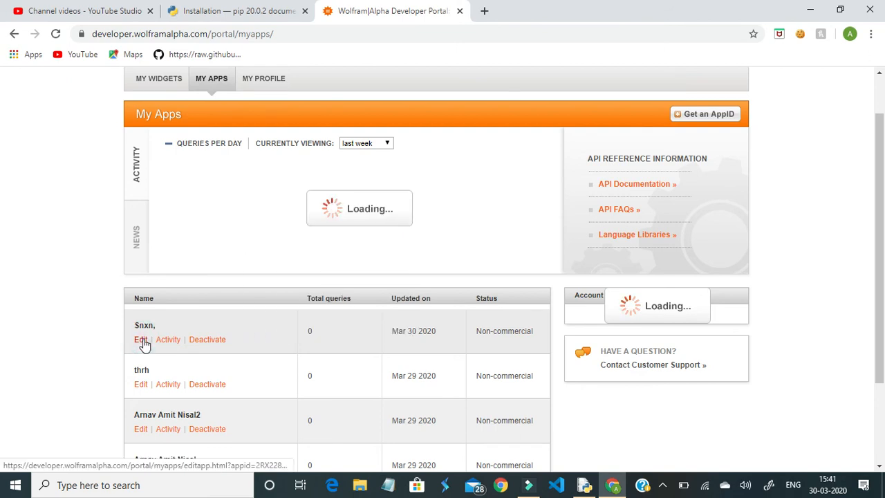
pyautogui.click(141, 339)
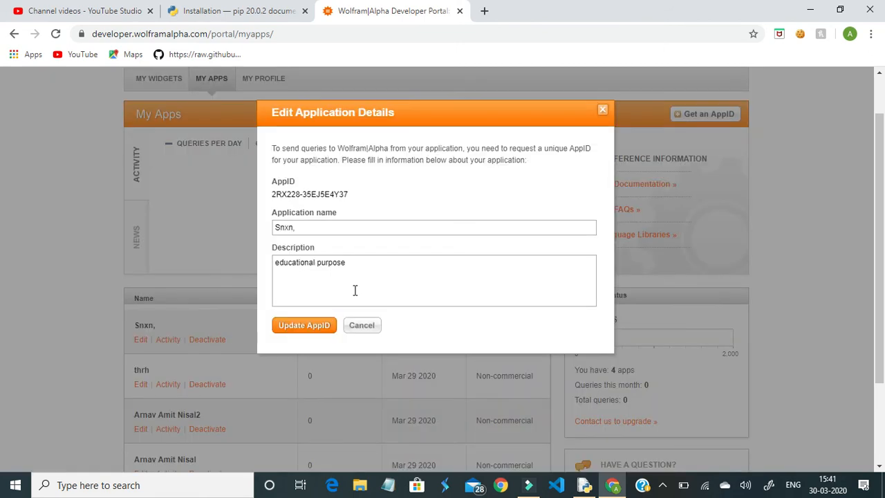
pyautogui.moveTo(358, 206)
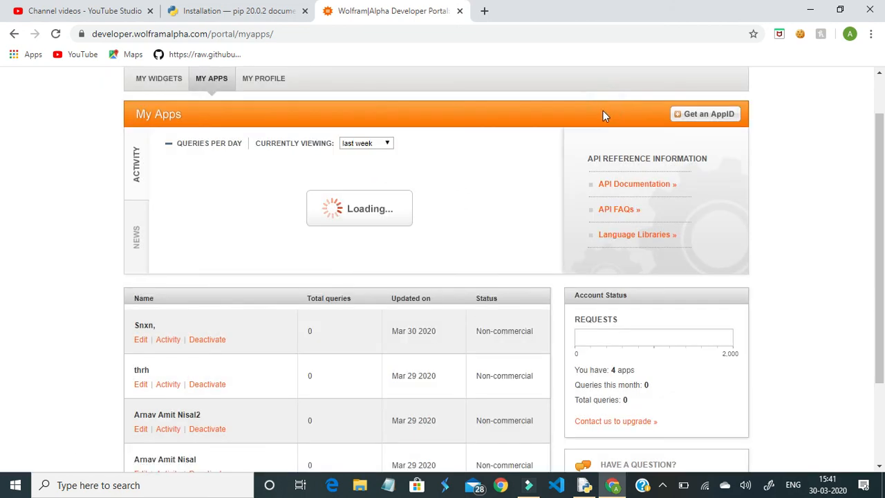
pyautogui.moveTo(742, 247)
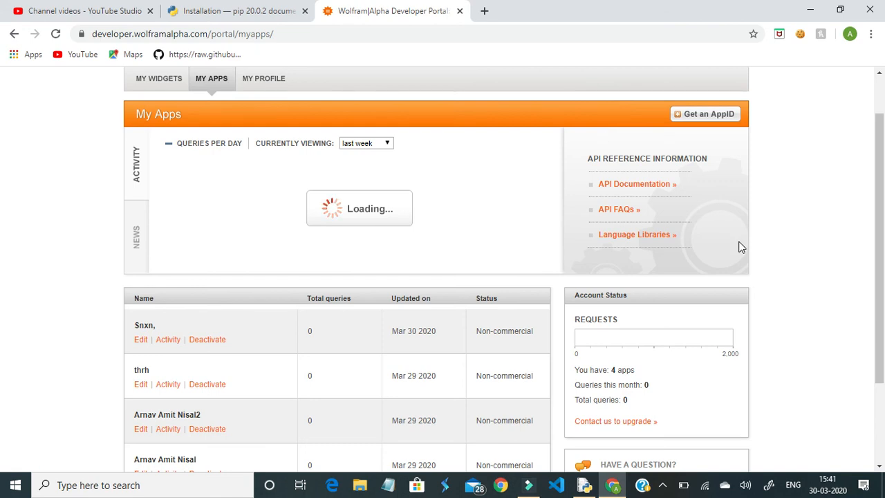